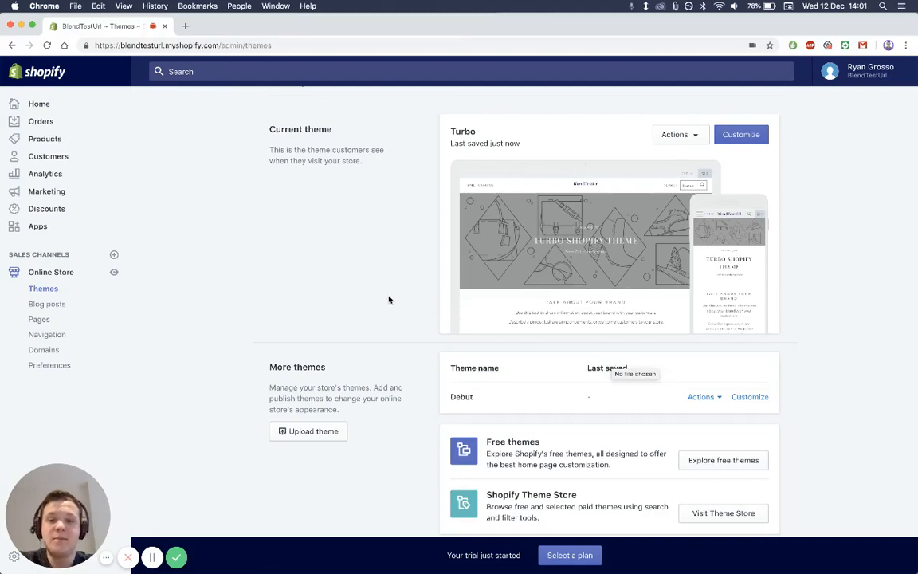
pyautogui.moveTo(370, 265)
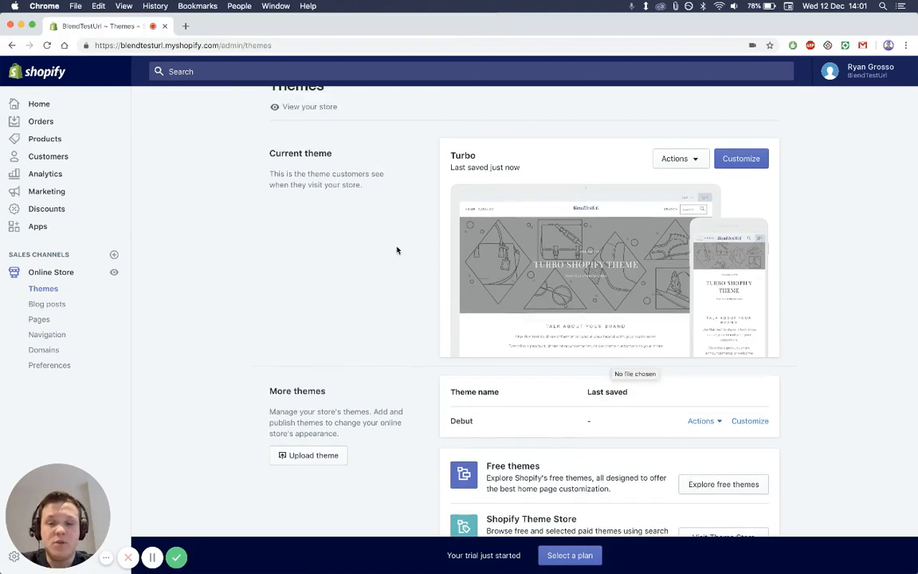
# Step: Go to the Apps page from the Shopify admin sidebar
pyautogui.scroll(3)
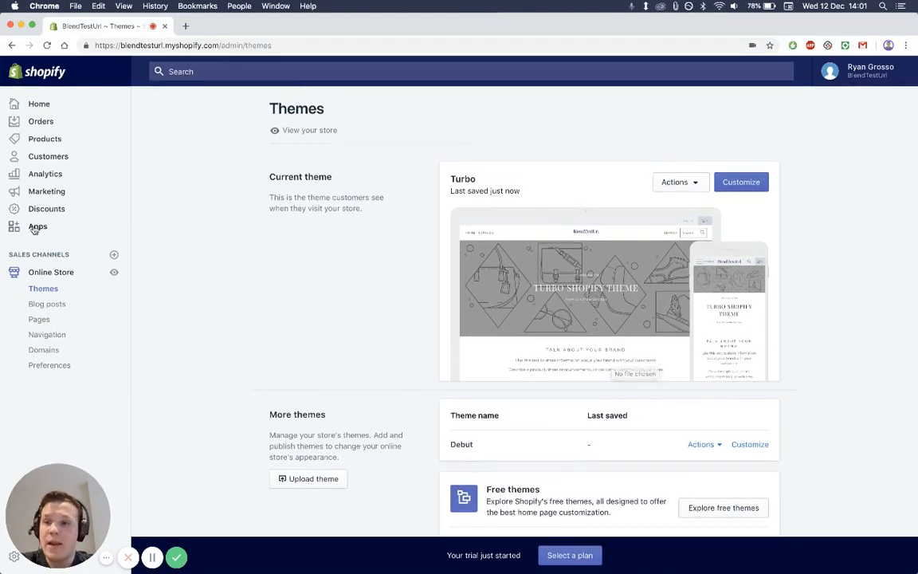
pyautogui.click(38, 226)
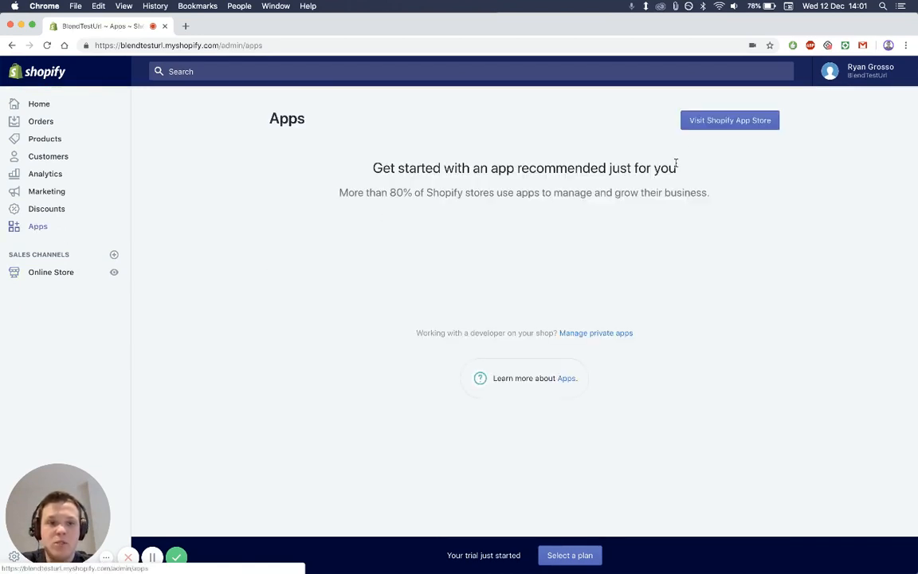
# Step: Visit the Shopify App Store and browse its staff picks, trending apps and categories
pyautogui.click(729, 121)
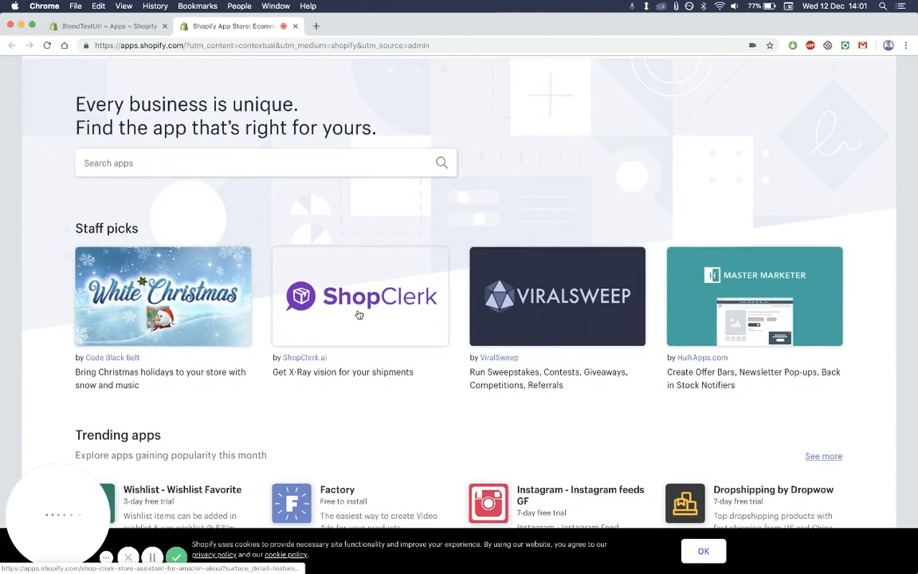
pyautogui.scroll(-3)
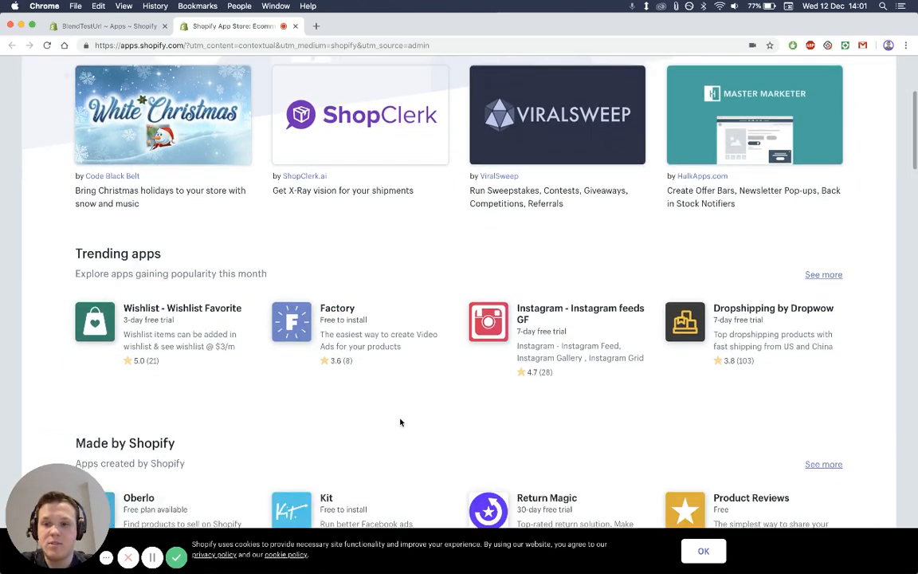
pyautogui.scroll(-3)
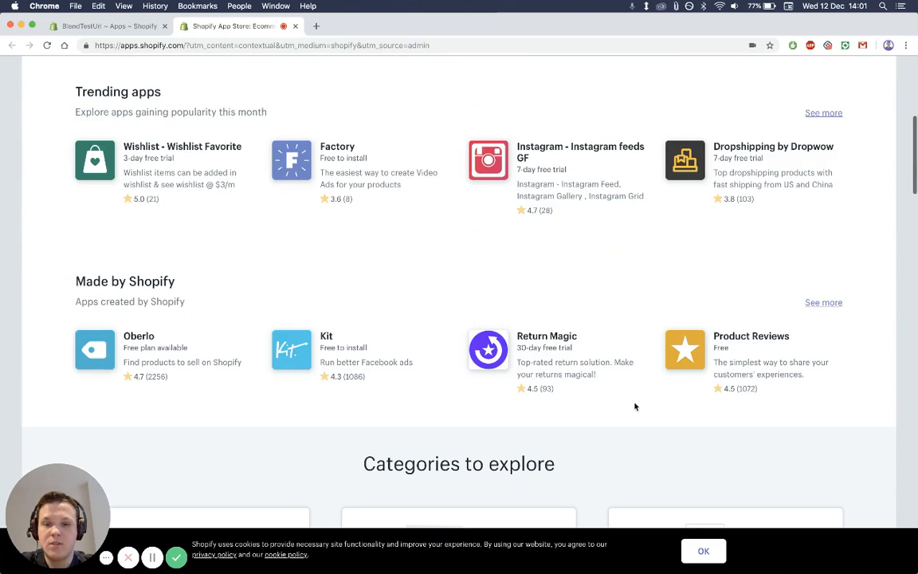
pyautogui.scroll(-3)
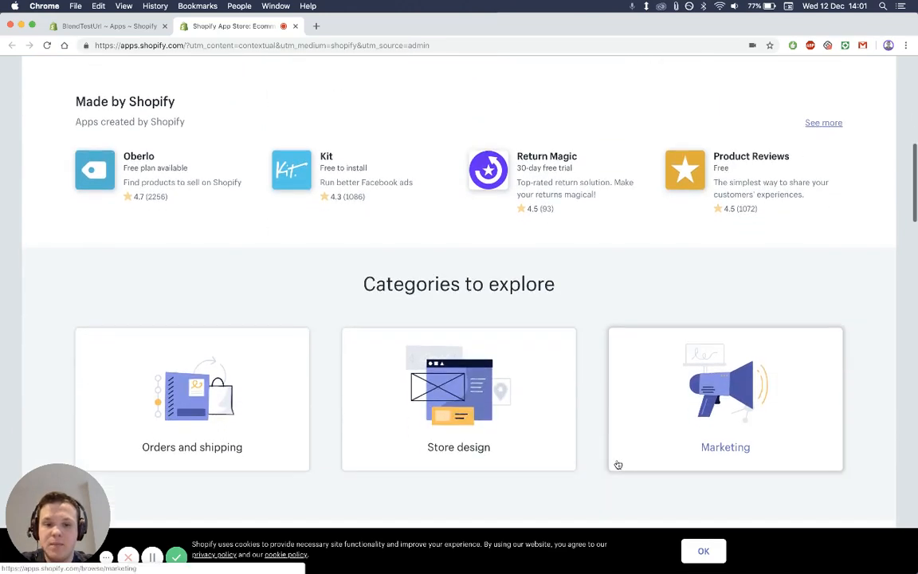
pyautogui.scroll(-3)
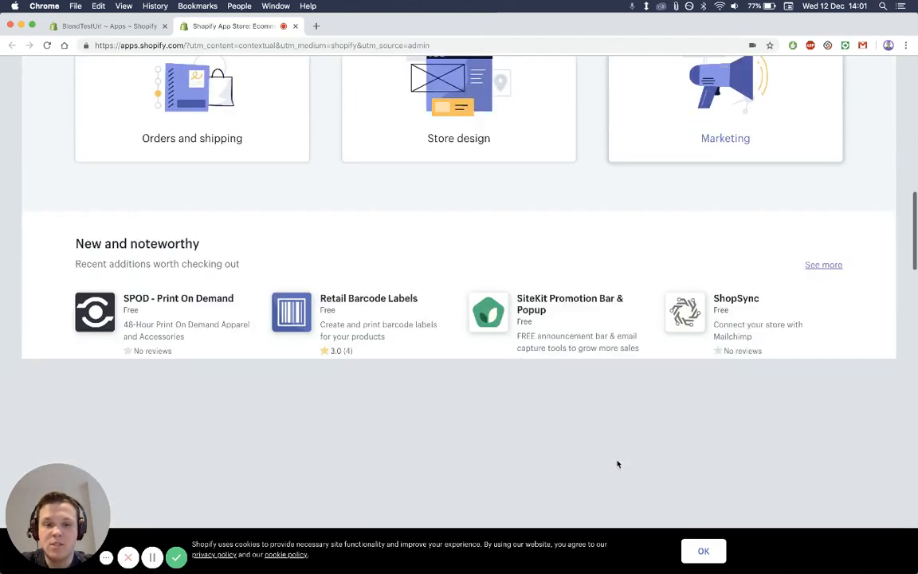
pyautogui.scroll(3)
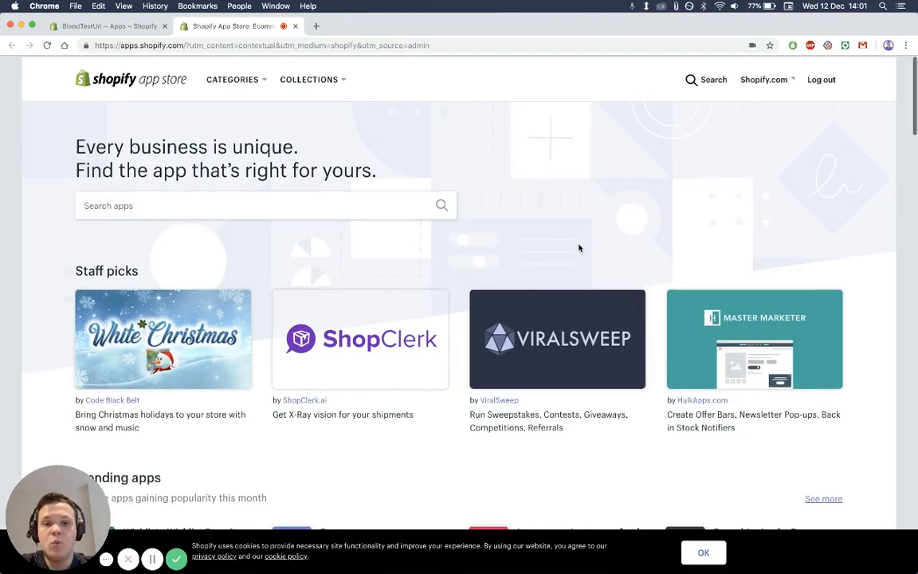
# Step: Search the app store for 'Theme' and choose the 'theme updater' suggestion
pyautogui.click(265, 204)
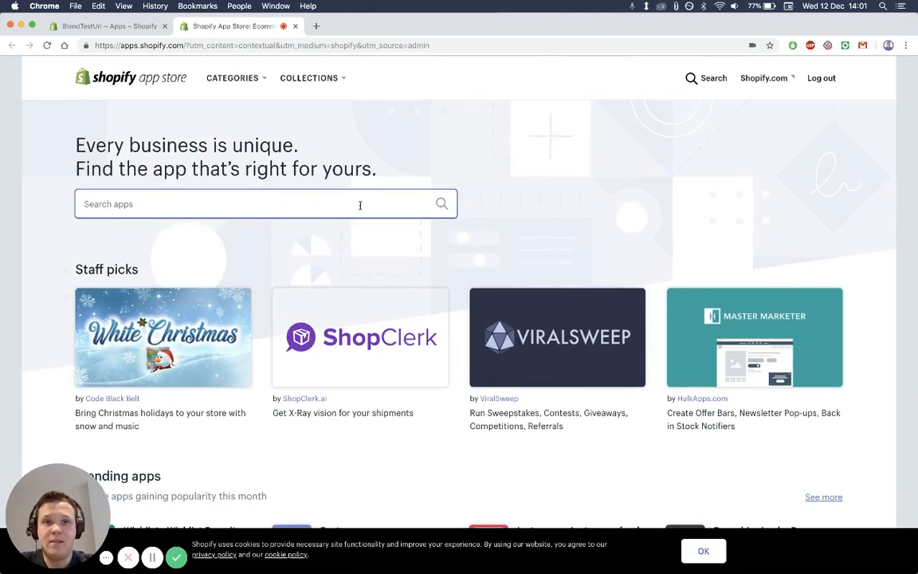
pyautogui.write('Theme')
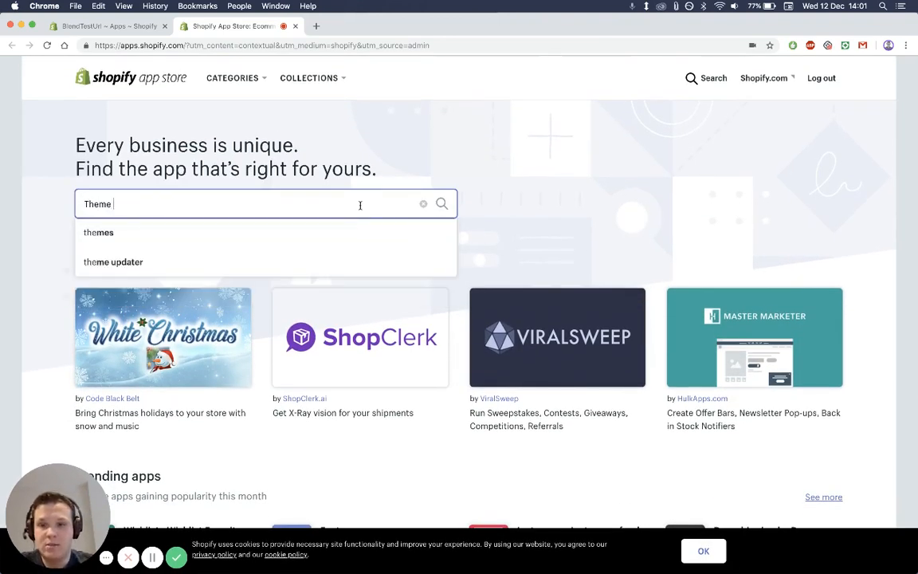
pyautogui.click(111, 262)
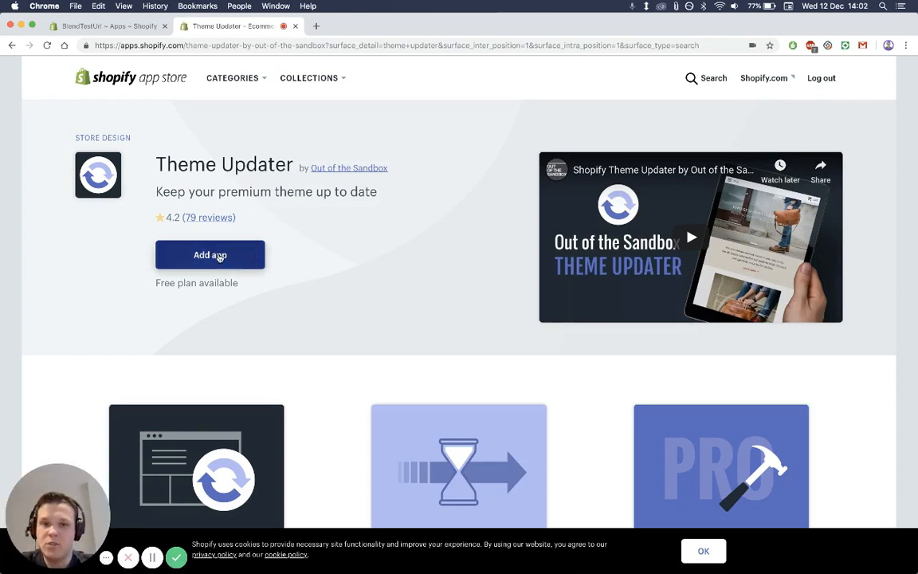
# Step: Add Theme Updater to the store and confirm its installation on the authorization page
pyautogui.click(210, 255)
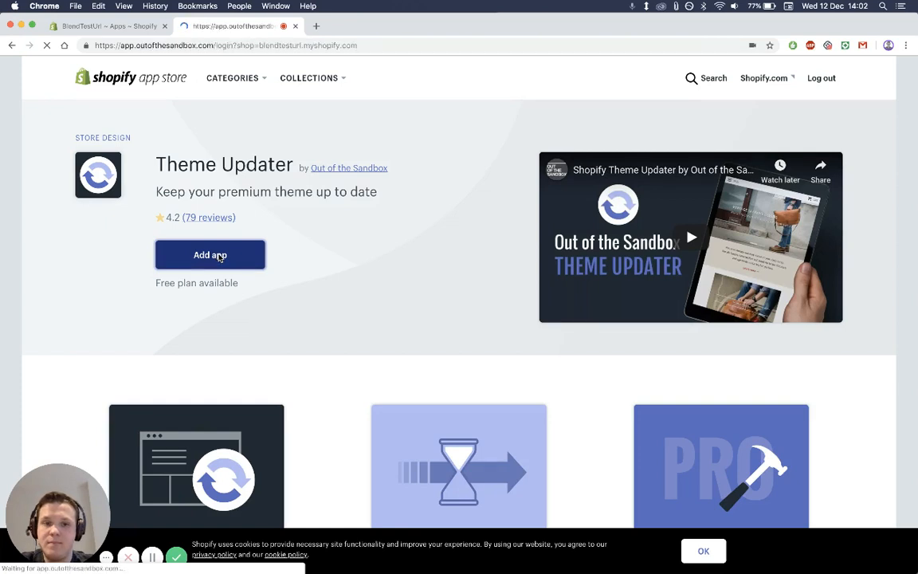
pyautogui.click(210, 255)
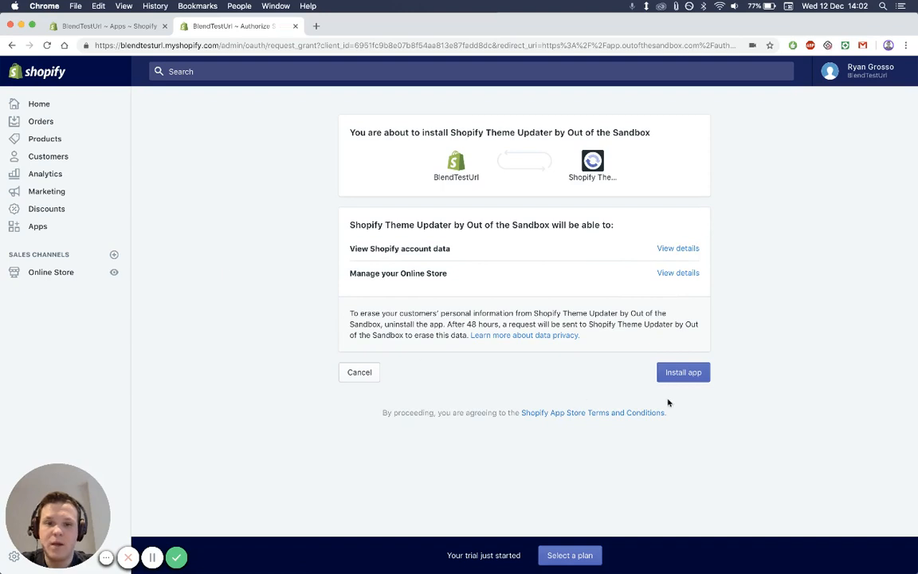
pyautogui.click(682, 373)
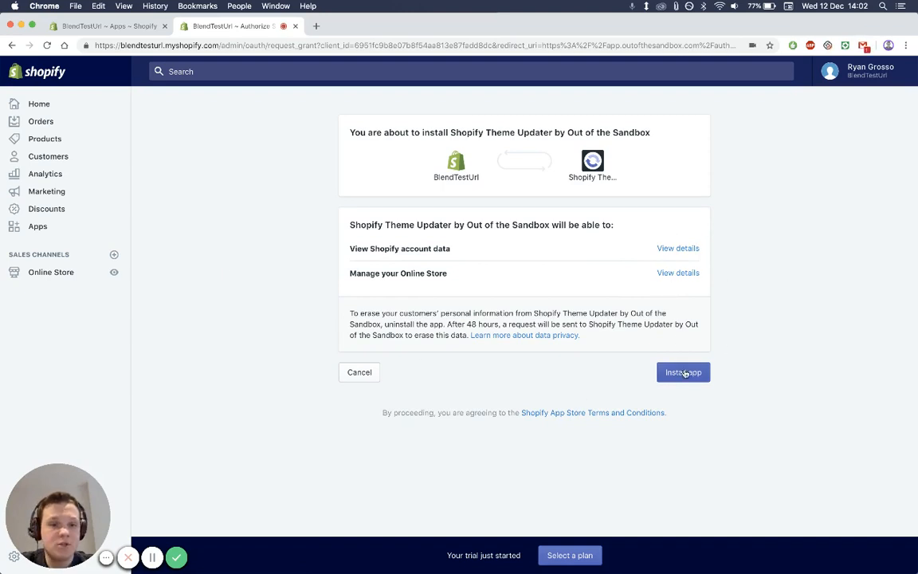
pyautogui.click(682, 373)
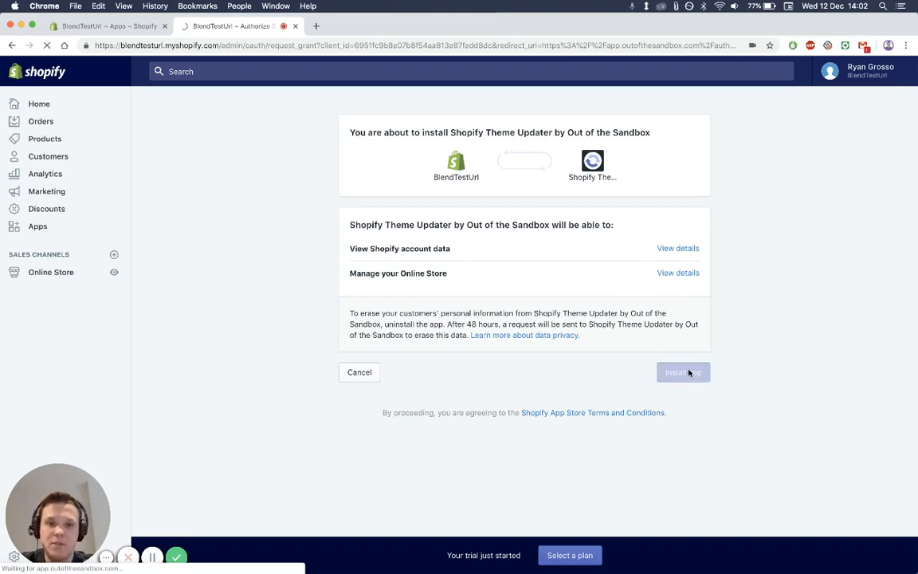
pyautogui.click(682, 373)
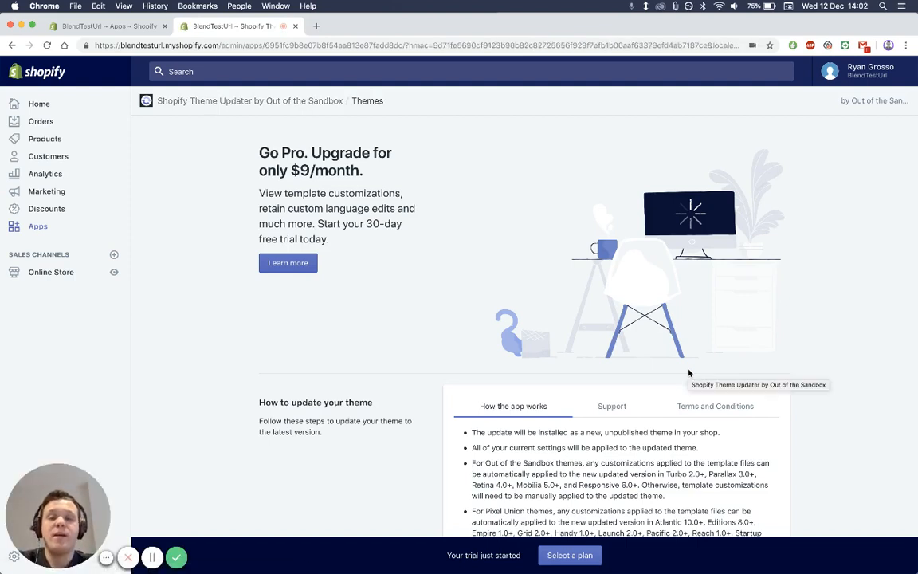
pyautogui.moveTo(657, 311)
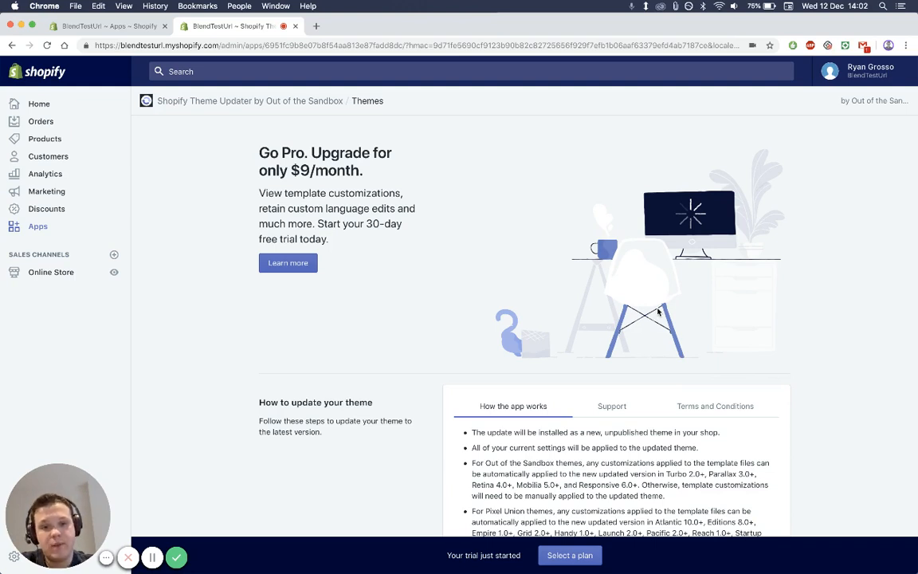
pyautogui.moveTo(674, 201)
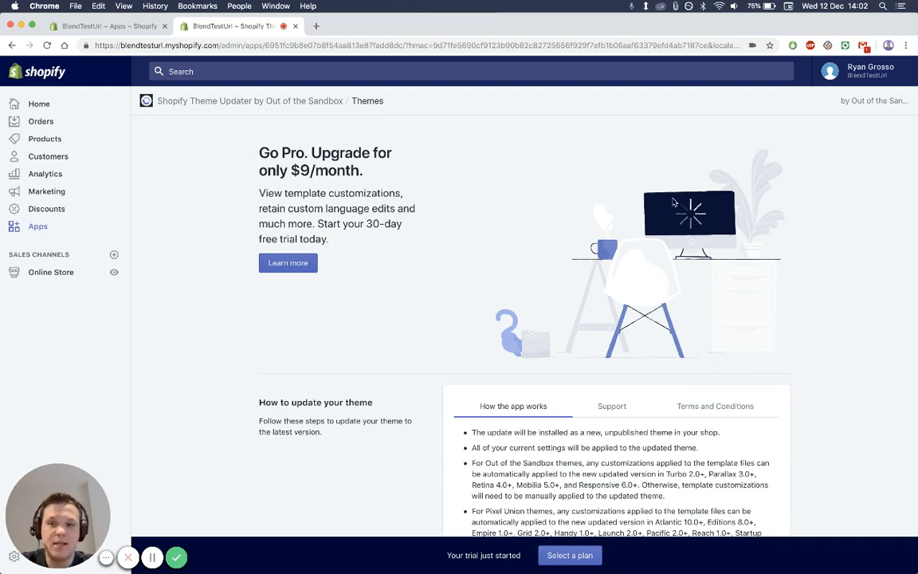
pyautogui.moveTo(256, 102)
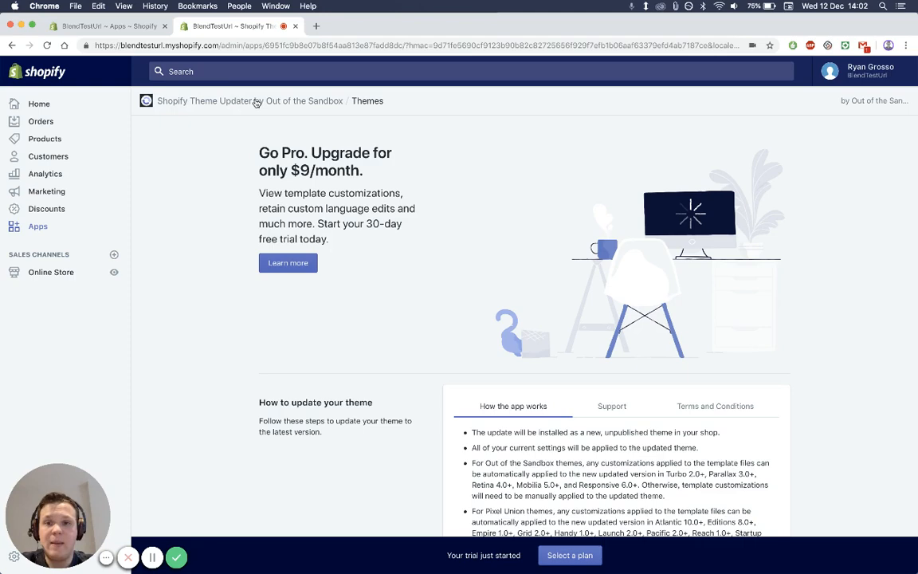
# Step: Find the published Turbo theme at 3.2.0 with 4.0.2 available, start Register, then cancel it
pyautogui.scroll(-3)
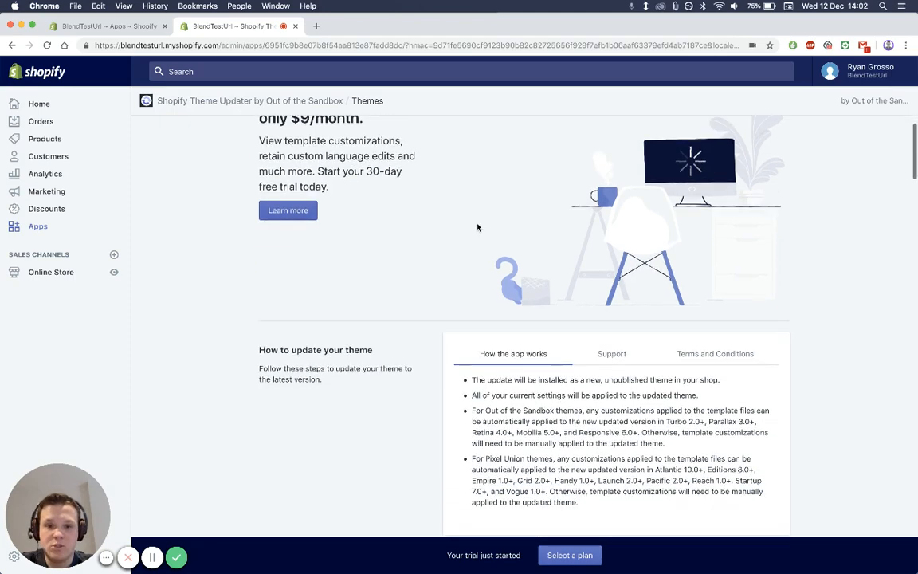
pyautogui.scroll(-3)
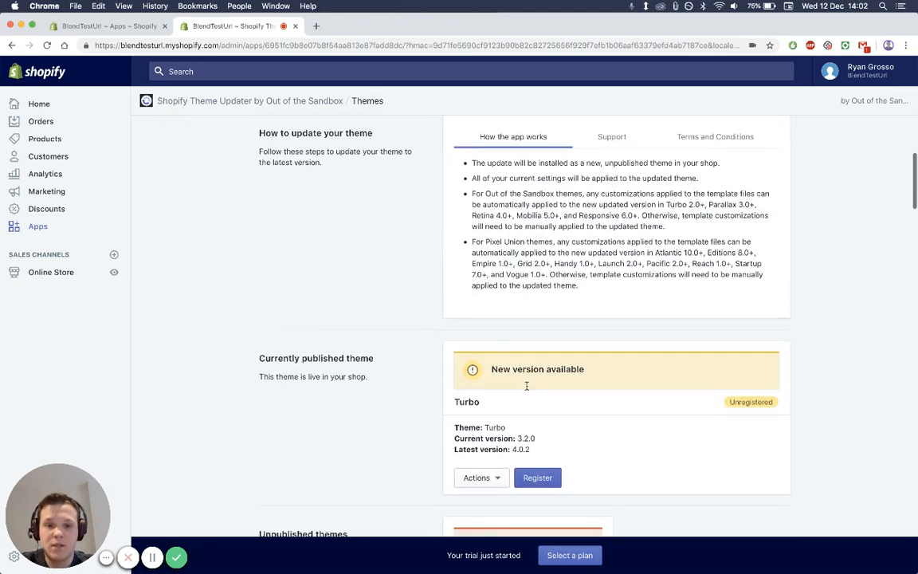
pyautogui.scroll(-3)
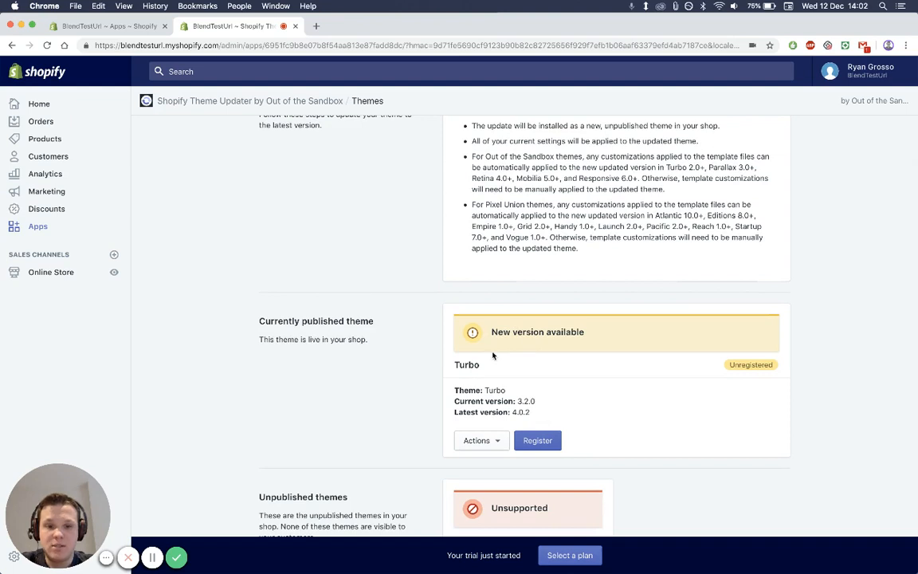
pyautogui.scroll(-3)
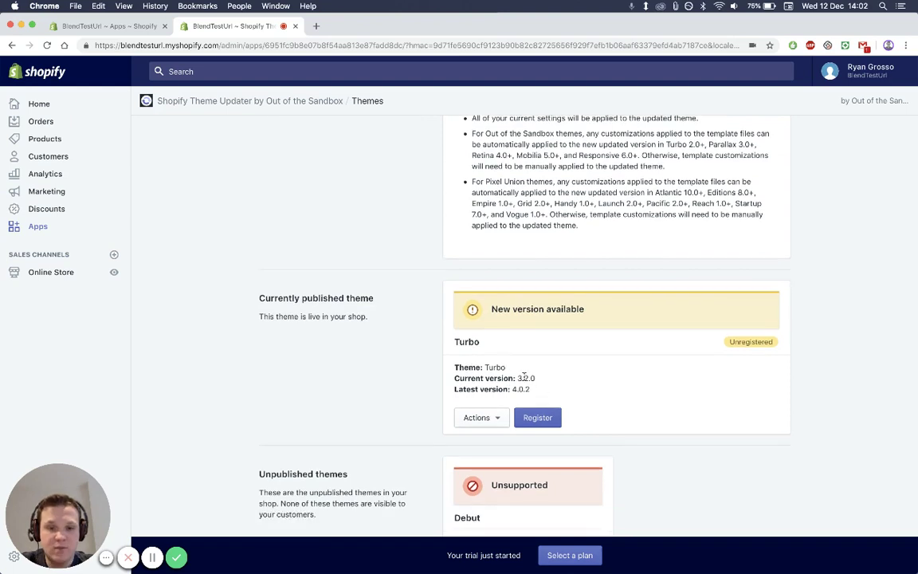
pyautogui.moveTo(536, 378)
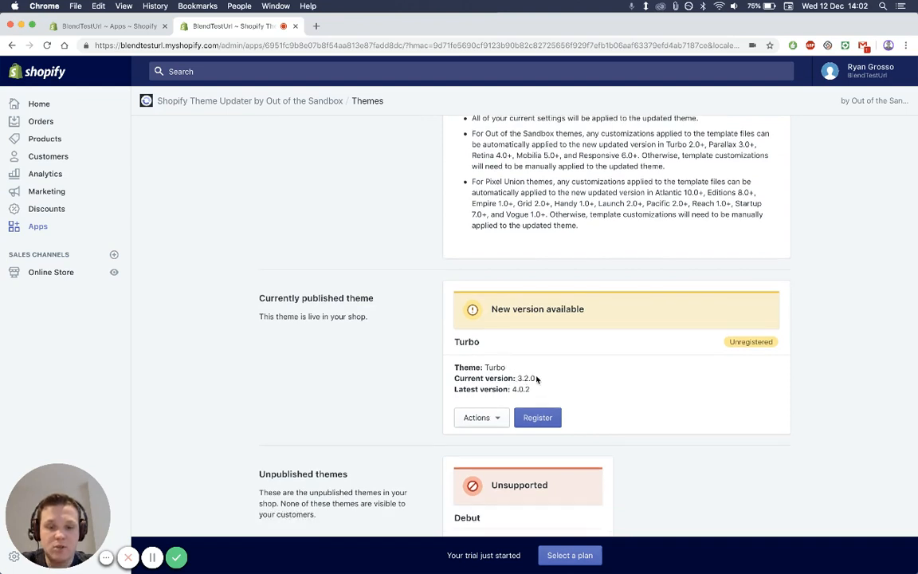
pyautogui.scroll(-3)
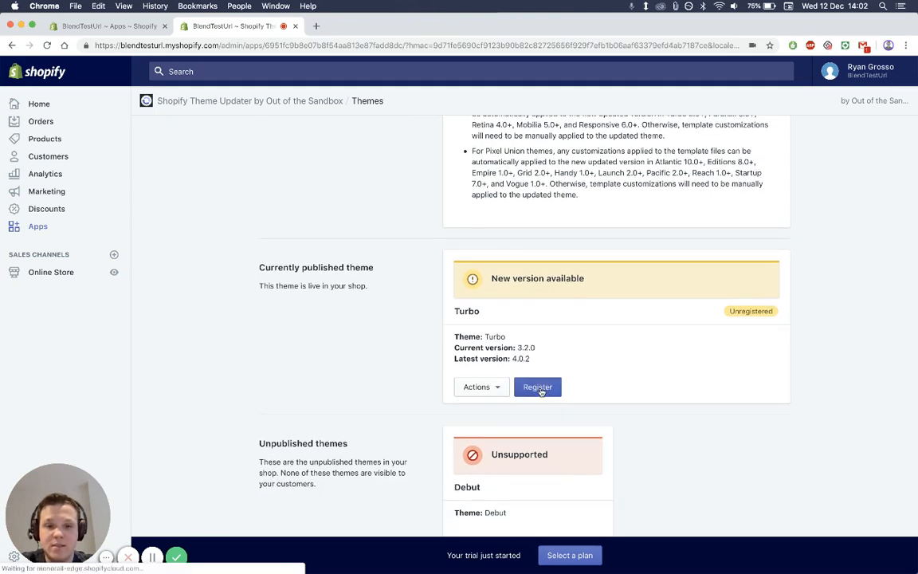
pyautogui.click(537, 387)
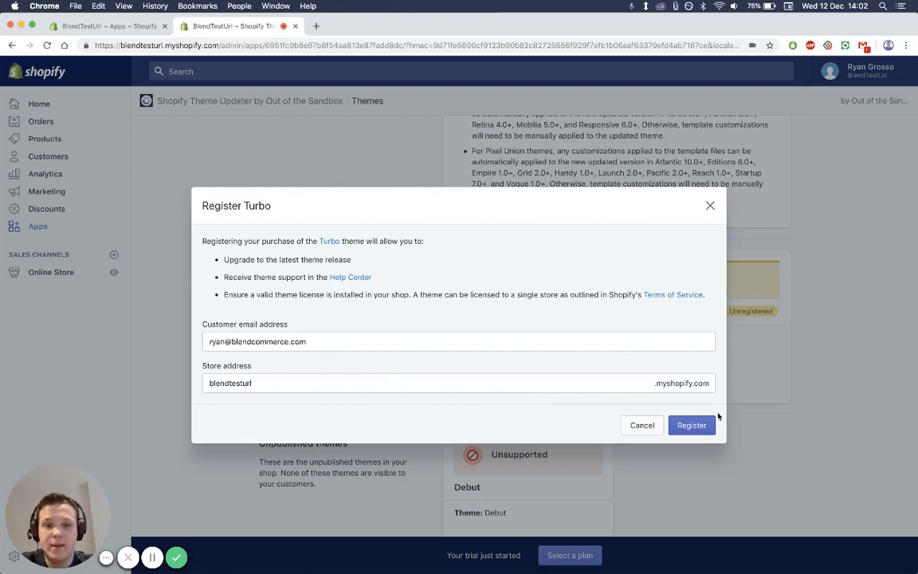
pyautogui.click(640, 424)
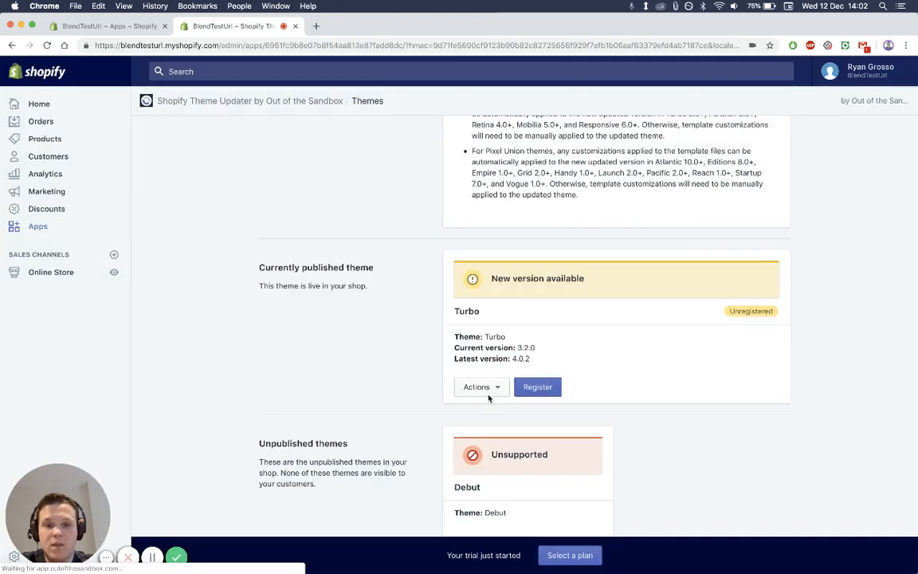
pyautogui.scroll(3)
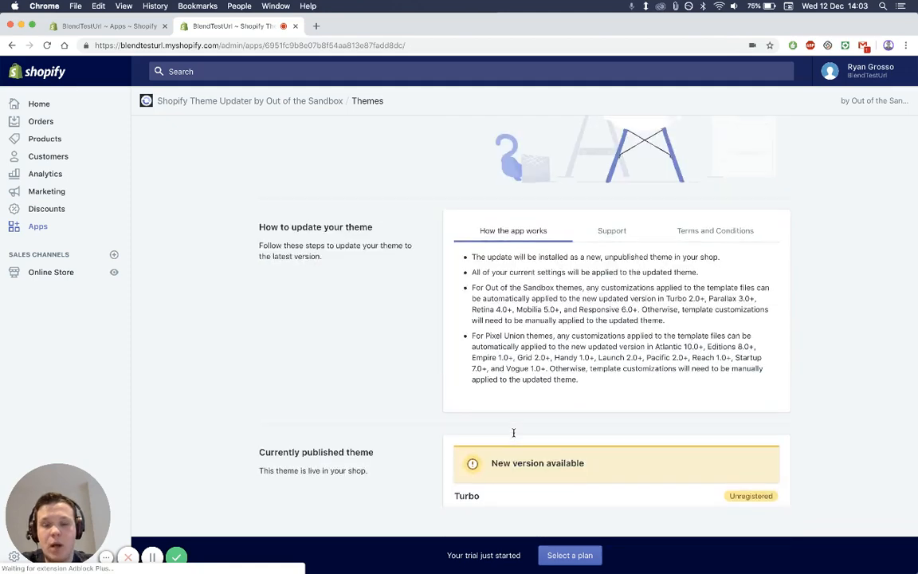
pyautogui.scroll(-3)
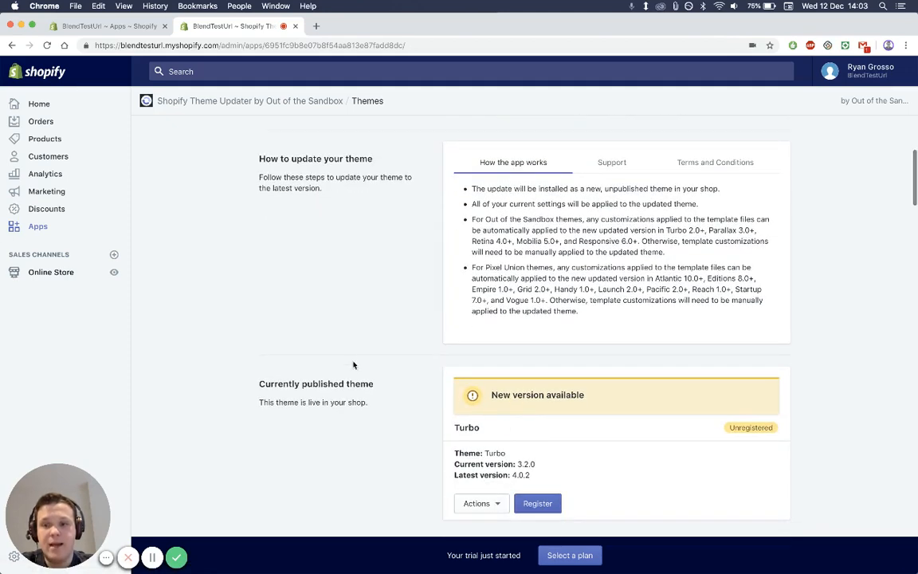
pyautogui.moveTo(362, 353)
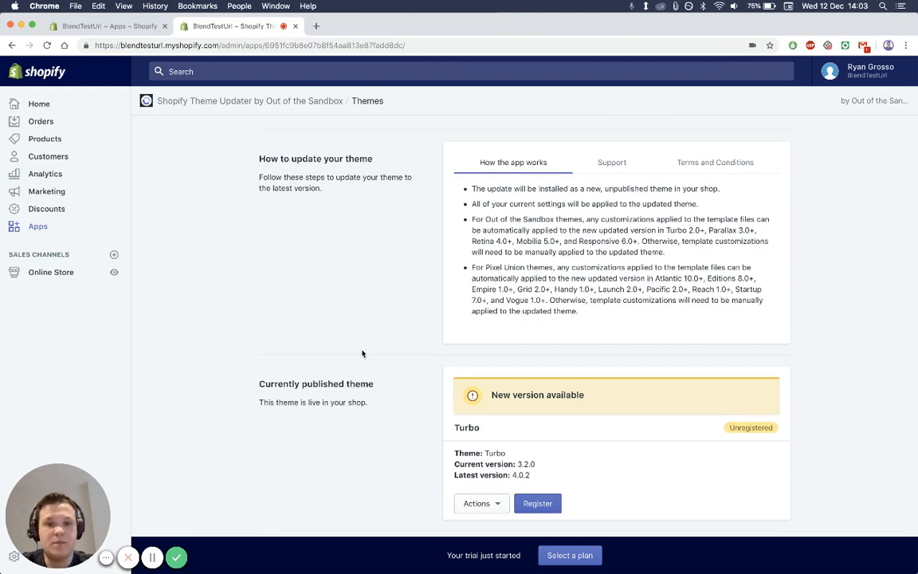
pyautogui.moveTo(185, 510)
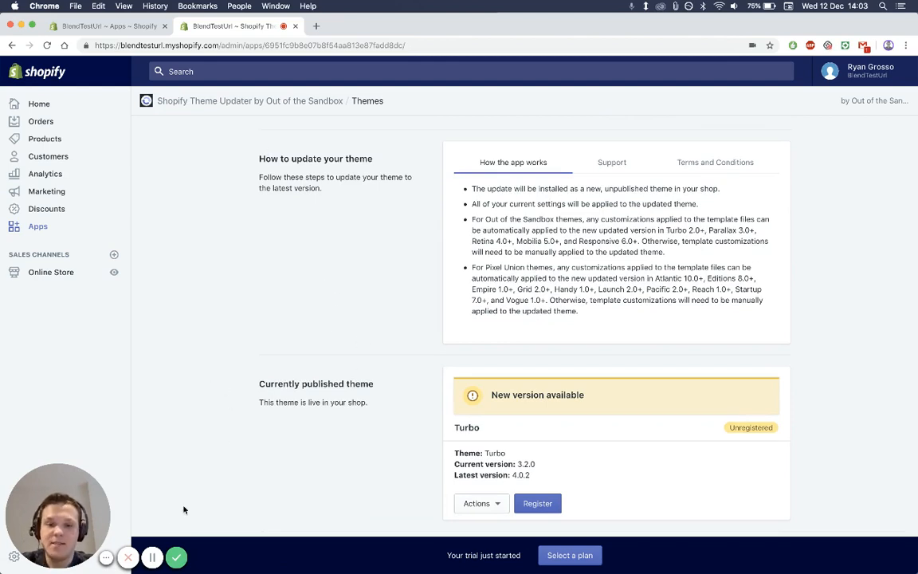
pyautogui.moveTo(242, 328)
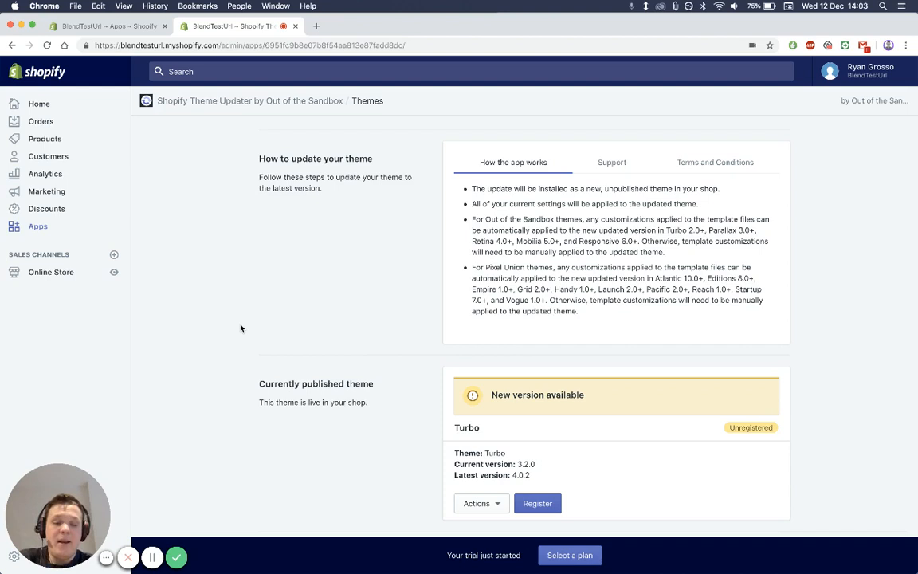